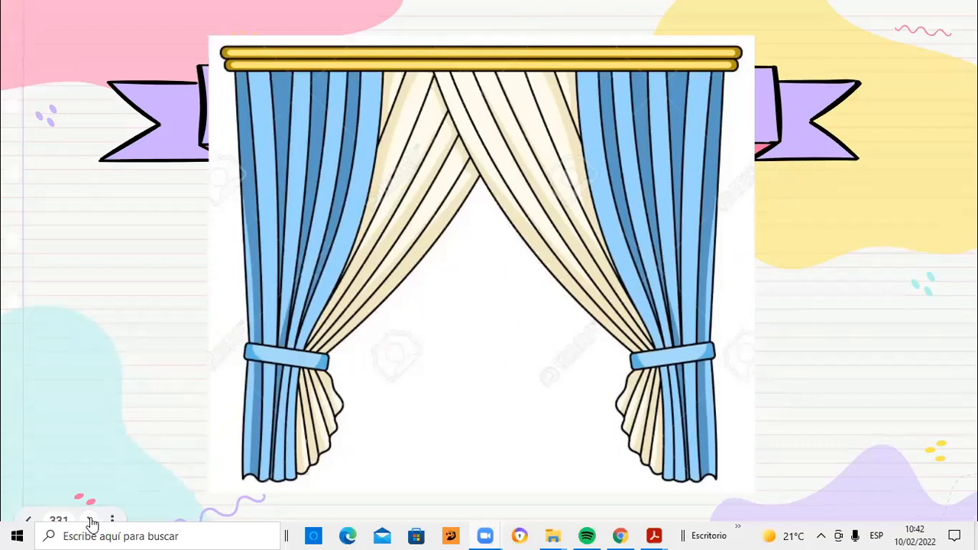
# - Advance the slideshow from the curtains slide to the teddy bear picture slide
pyautogui.click(90, 520)
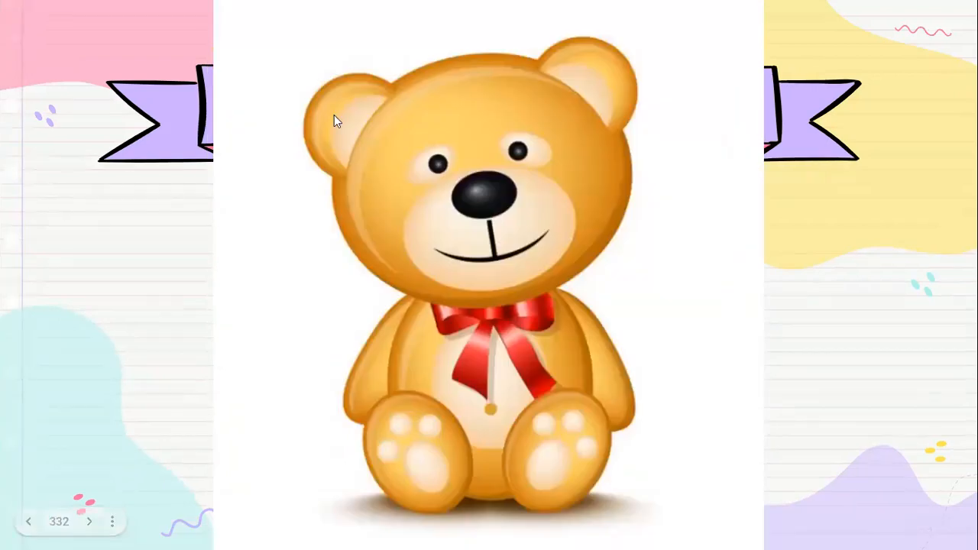
pyautogui.moveTo(802, 202)
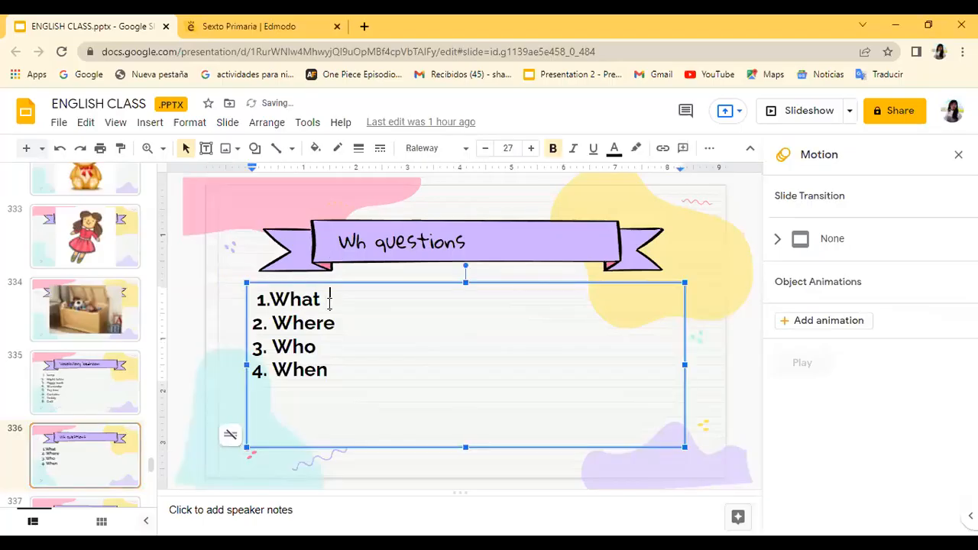
# - Add 'To ask about general things.' after What on the Wh questions slide
pyautogui.write('?')
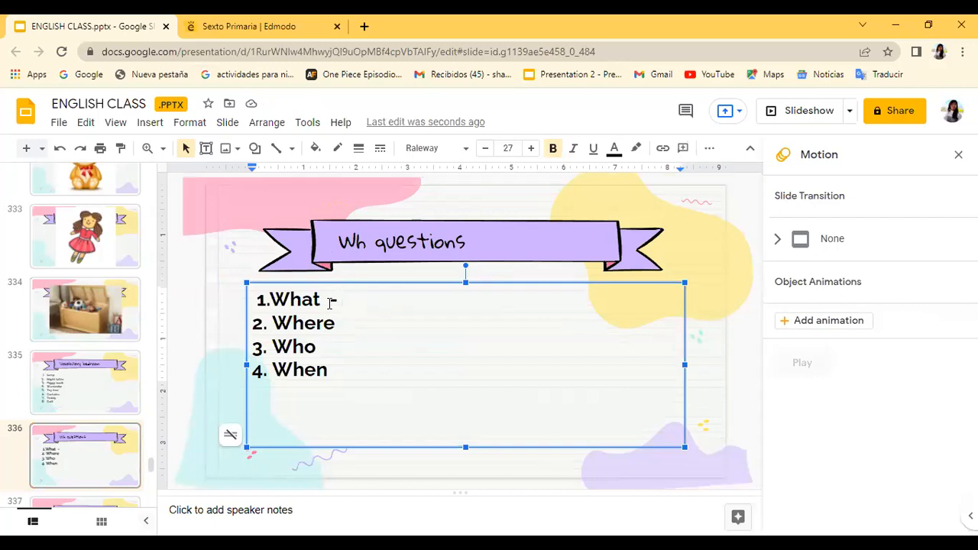
pyautogui.click(343, 300)
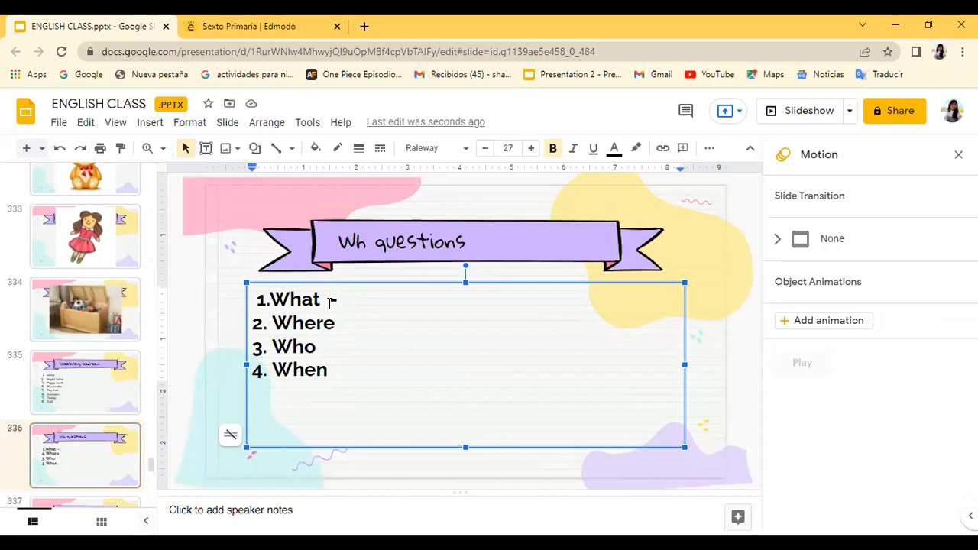
pyautogui.click(342, 299)
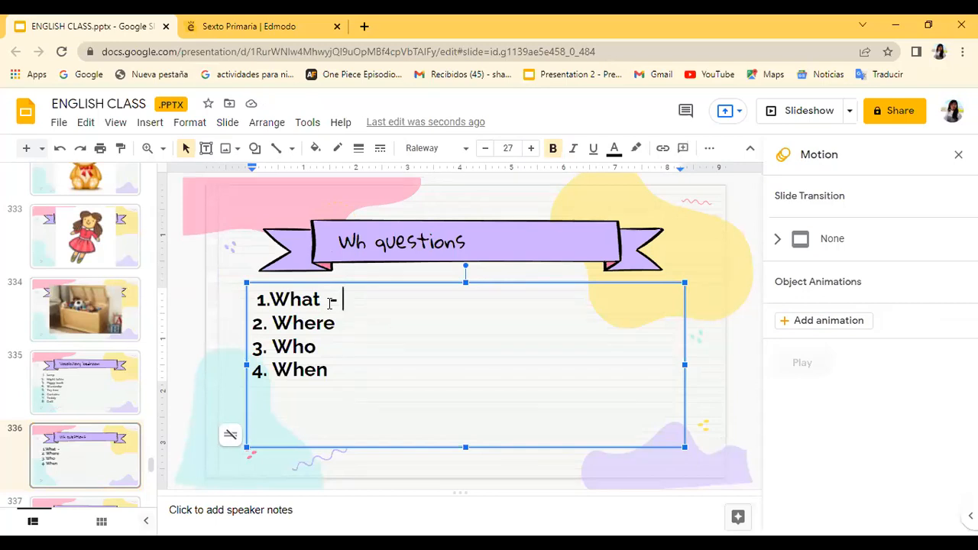
pyautogui.write('To')
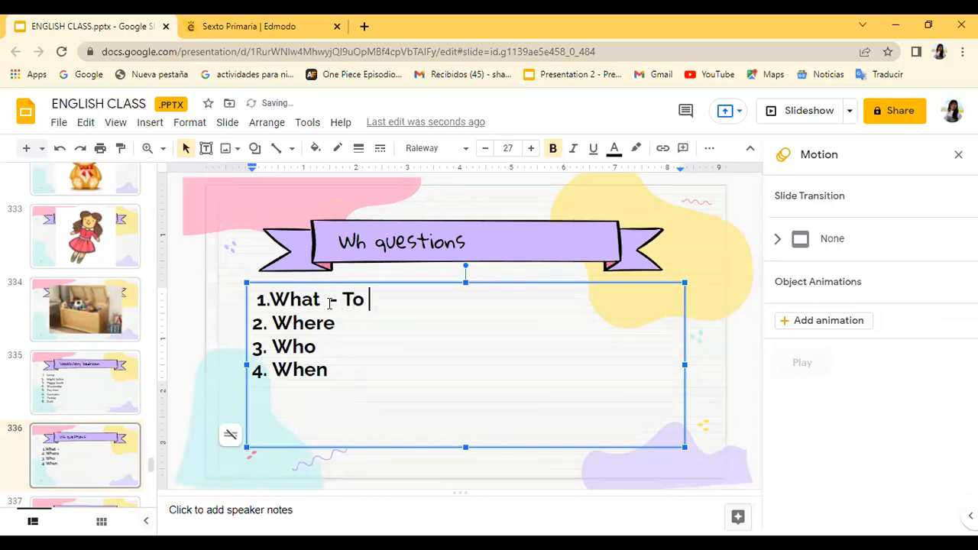
pyautogui.write('ask about gener')
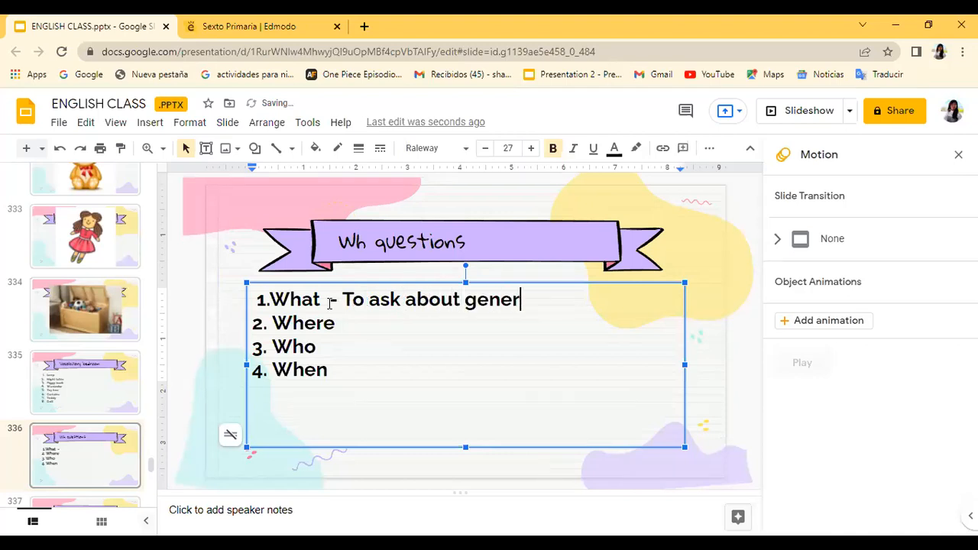
pyautogui.write('al thing')
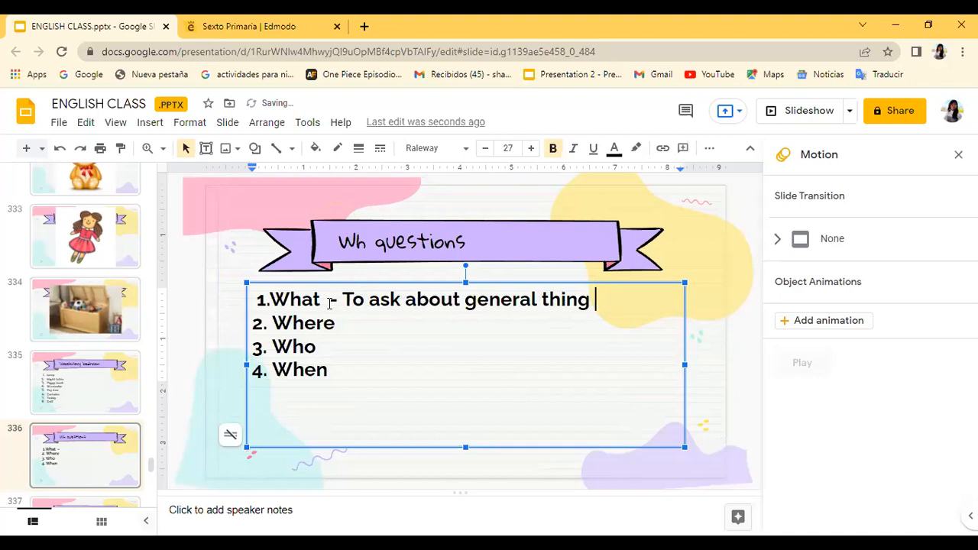
pyautogui.write('s.')
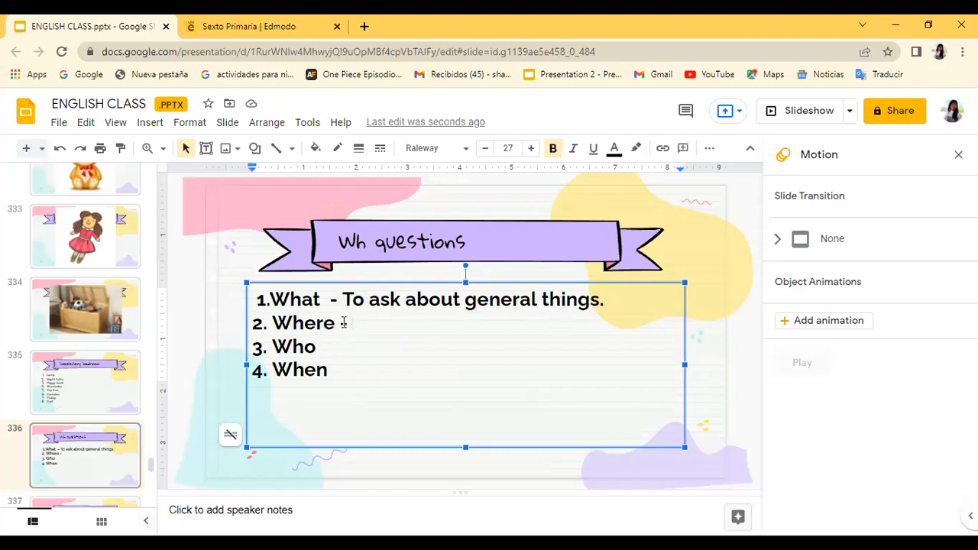
# - Write '- Dónde ?' after Where and add a dash after Who
pyautogui.write('D')
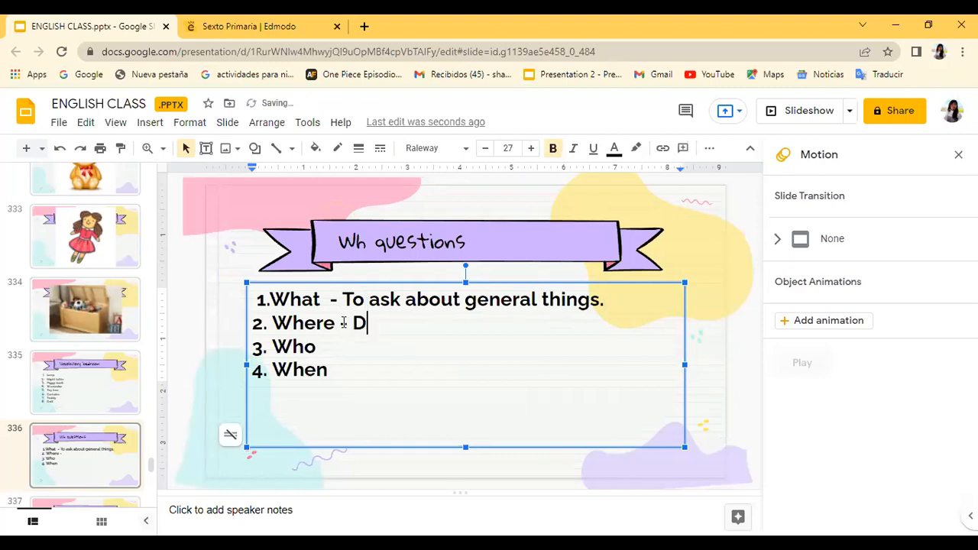
pyautogui.write('ónde')
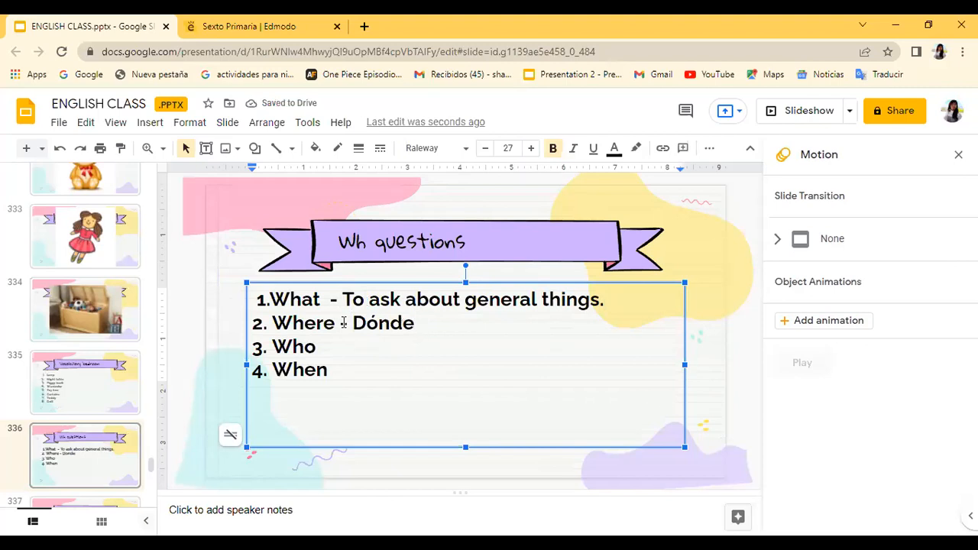
pyautogui.write('?')
pyautogui.write(' -')
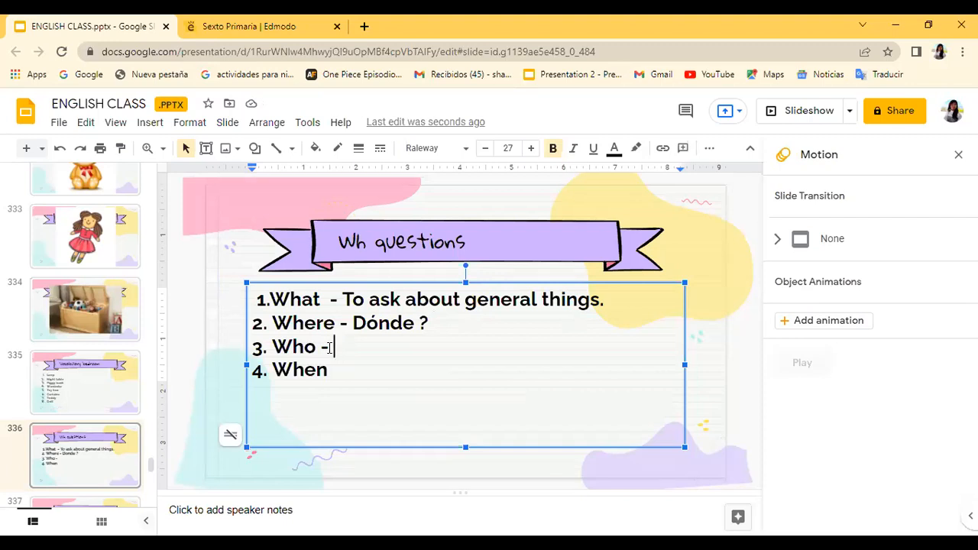
# - Complete the Who line as '(quién) To talk about people' and dash When
pyautogui.write('To talk about pe')
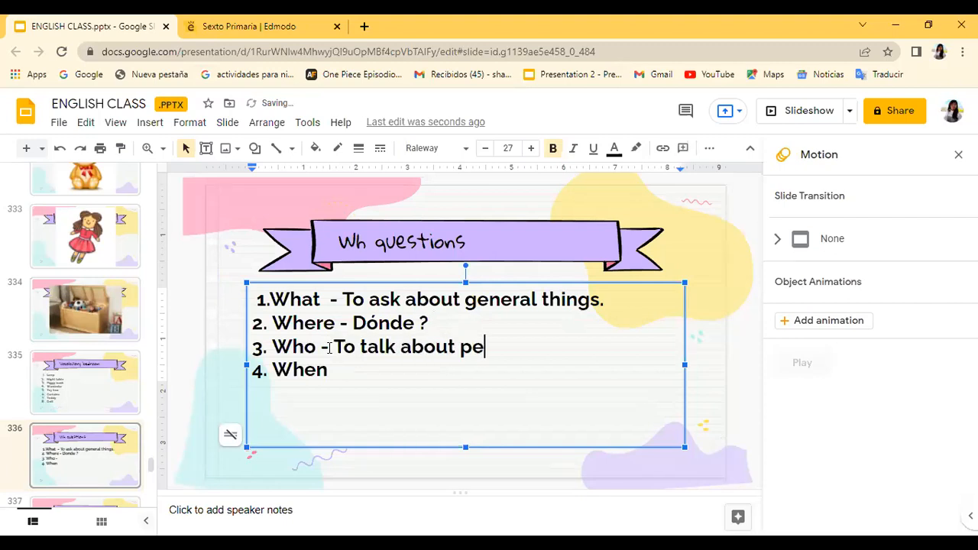
pyautogui.write('ople')
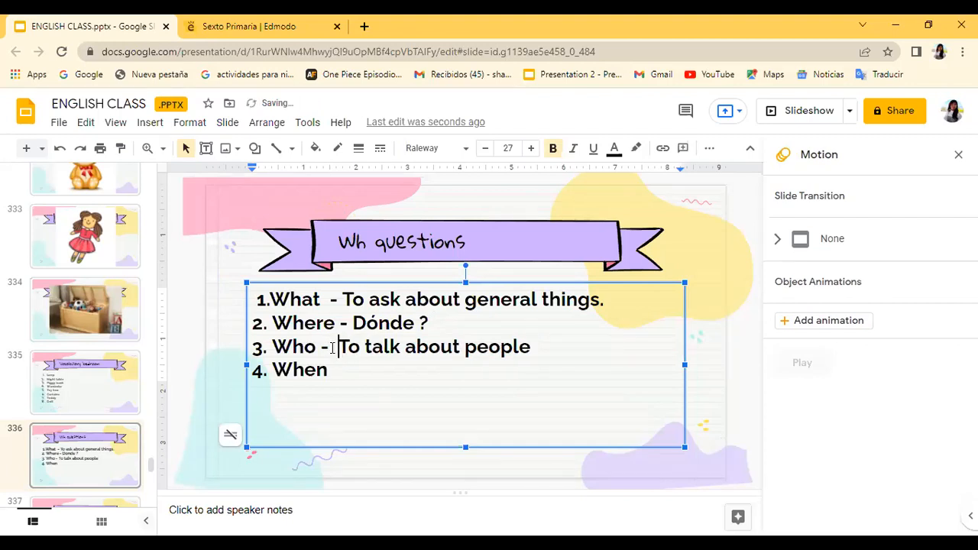
pyautogui.write('( qui')
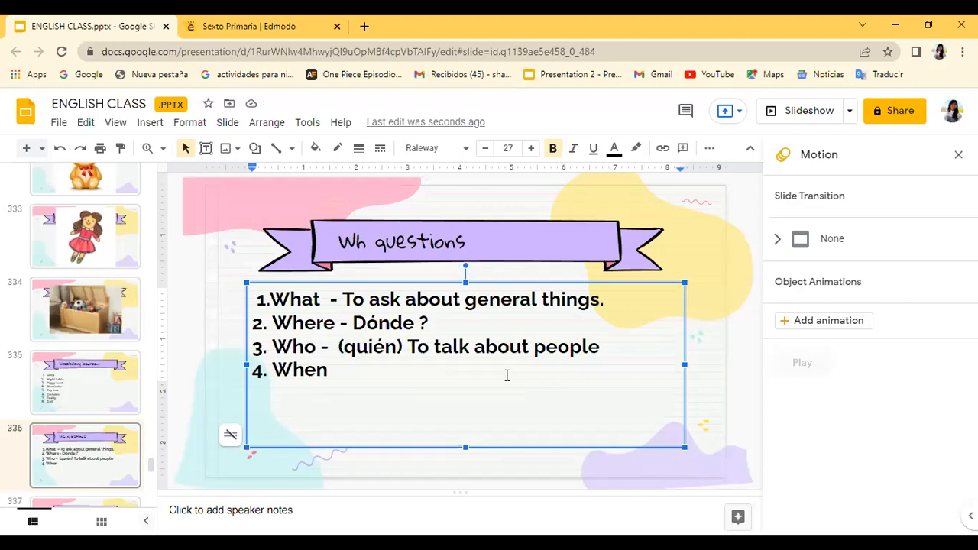
pyautogui.moveTo(465, 210)
pyautogui.write('  -')
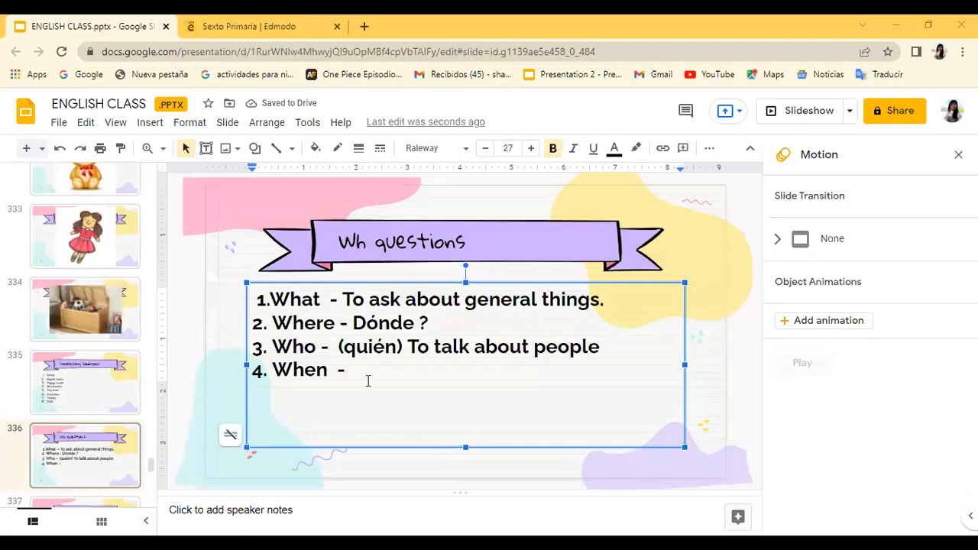
# - Write '( Cuándo )' after When, then switch to slide 337, Examples
pyautogui.write('(')
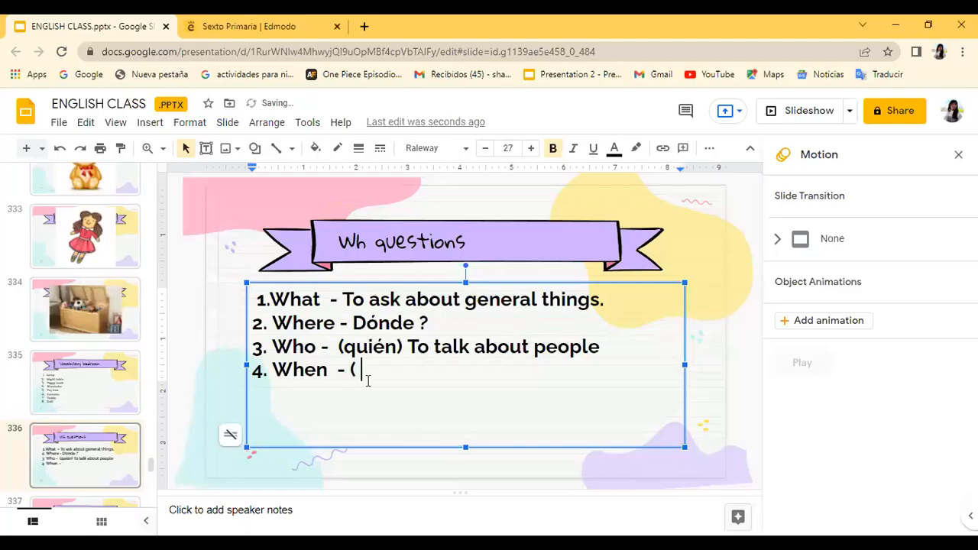
pyautogui.write('Cuánd')
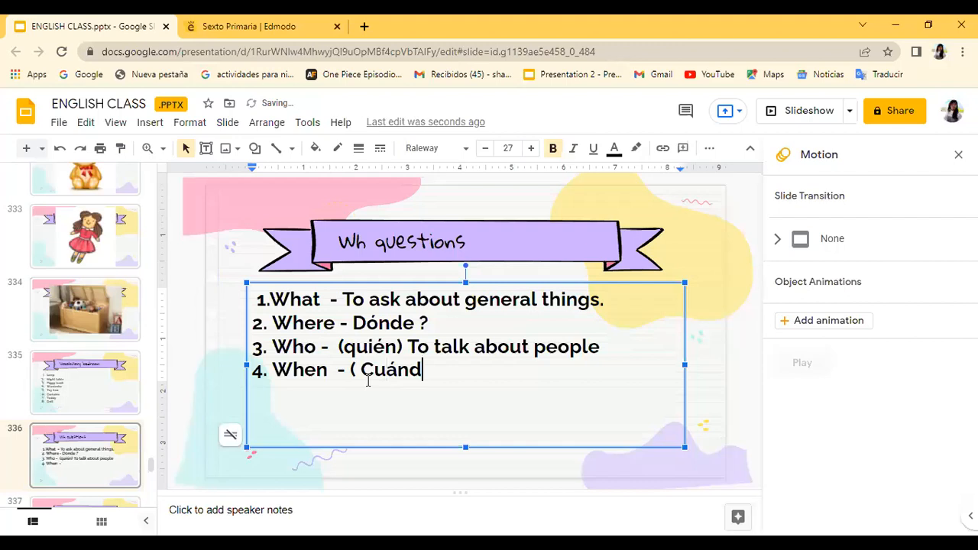
pyautogui.write('o )')
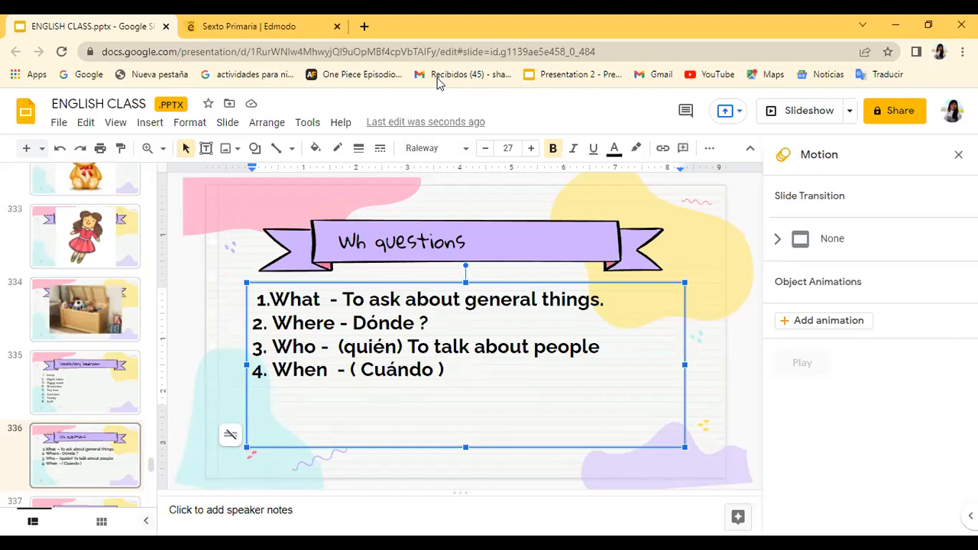
pyautogui.click(85, 382)
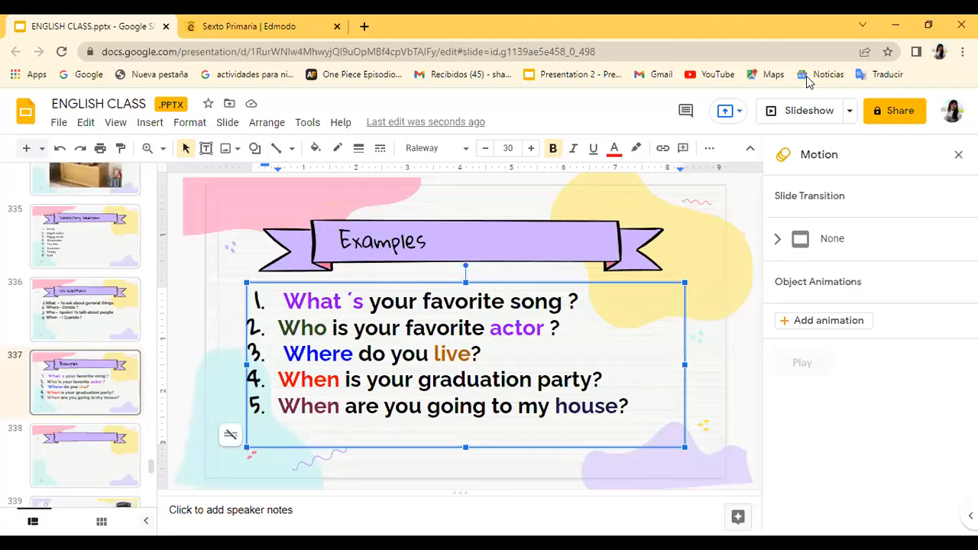
pyautogui.moveTo(141, 338)
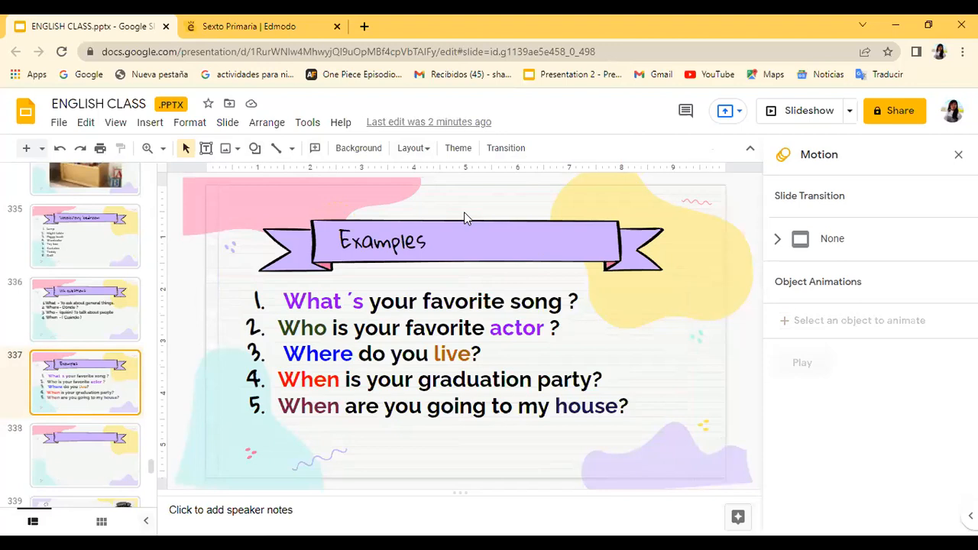
# - Add a period to slide 338's banner so it reads 'Exercise.'
pyautogui.click(85, 455)
pyautogui.write('Exercise')
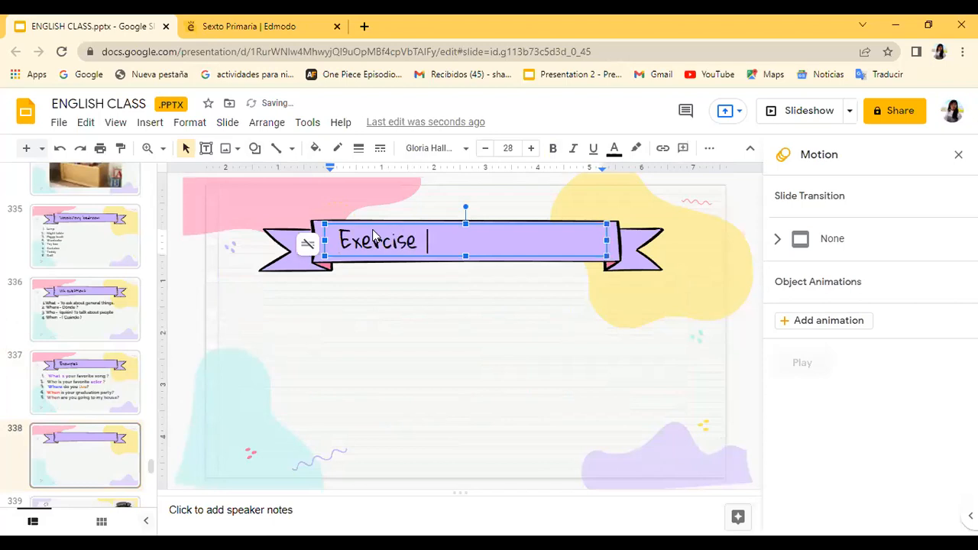
pyautogui.write('.')
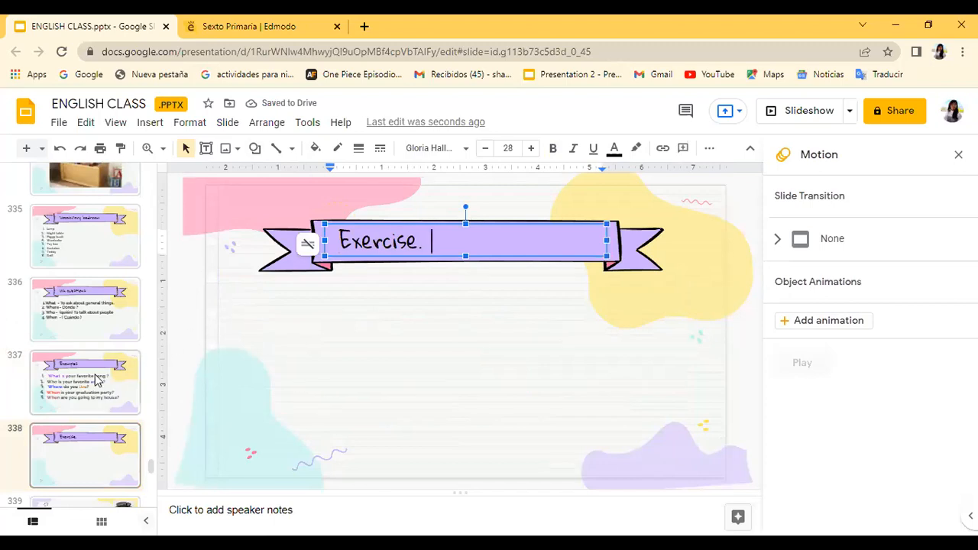
# - Bring the Examples question text box onto the Exercise. slide and start typing 'What'
pyautogui.click(85, 382)
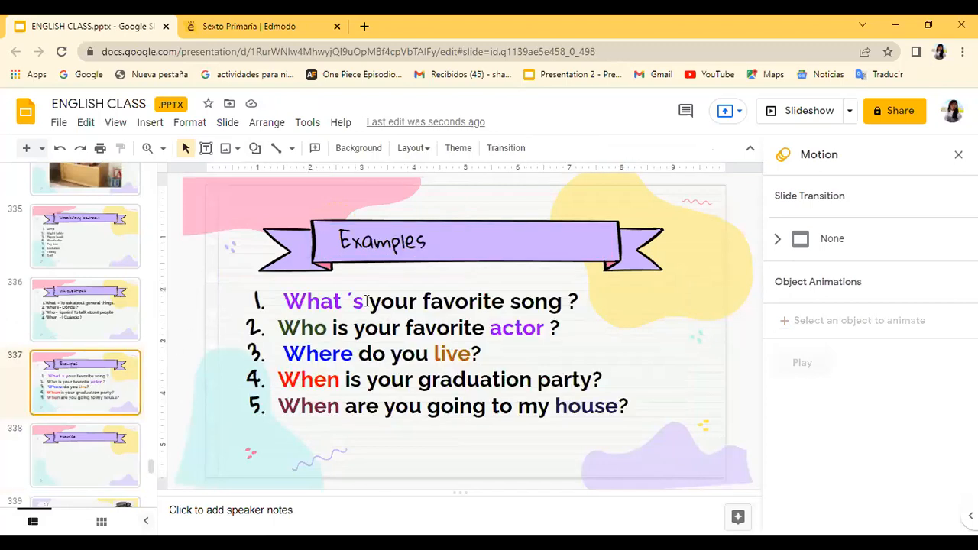
pyautogui.doubleClick(312, 301)
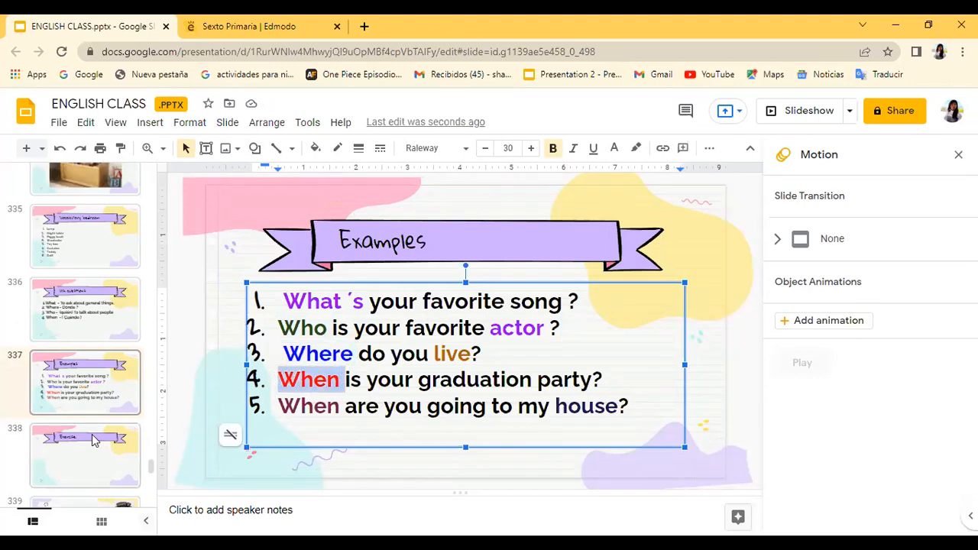
pyautogui.click(84, 455)
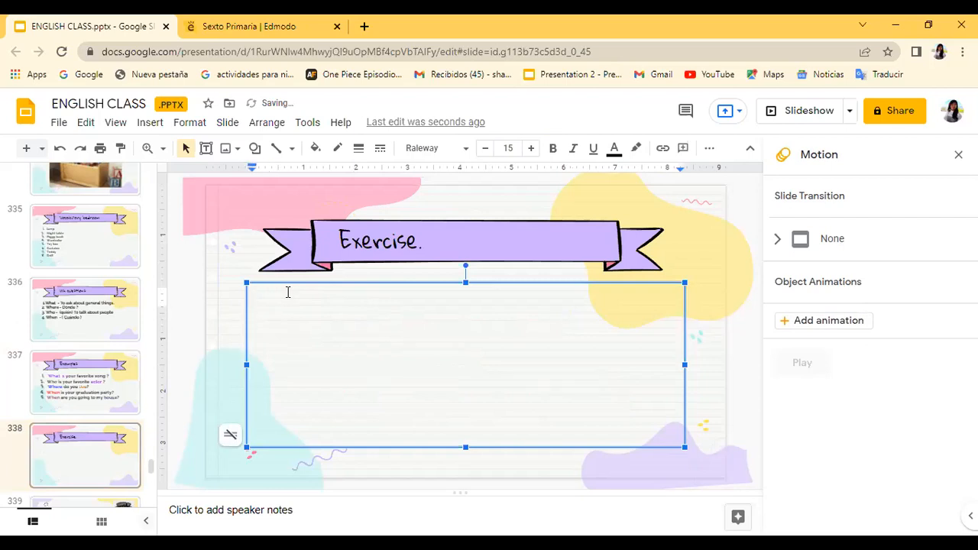
pyautogui.write('What')
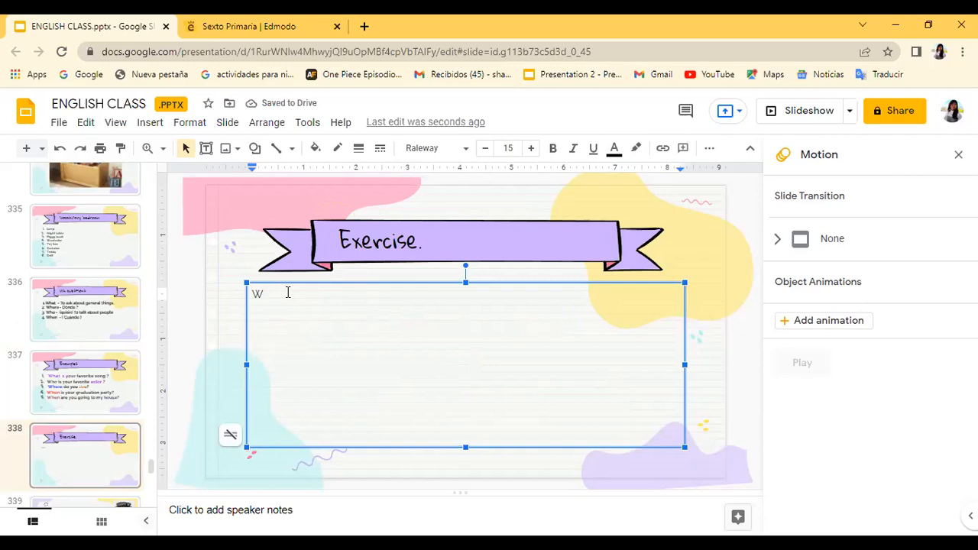
# - Return to slide 337 showing the five coloured Wh-question examples
pyautogui.click(84, 382)
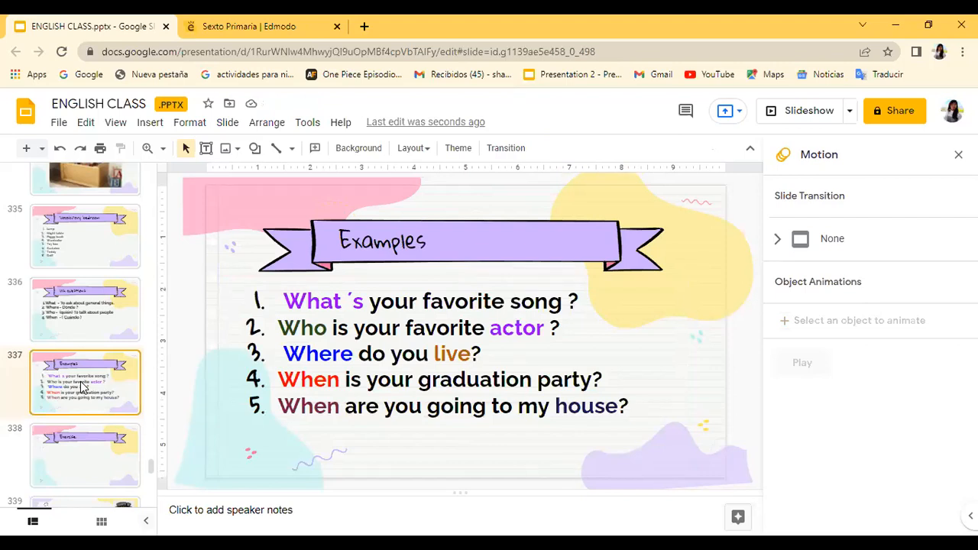
pyautogui.moveTo(153, 170)
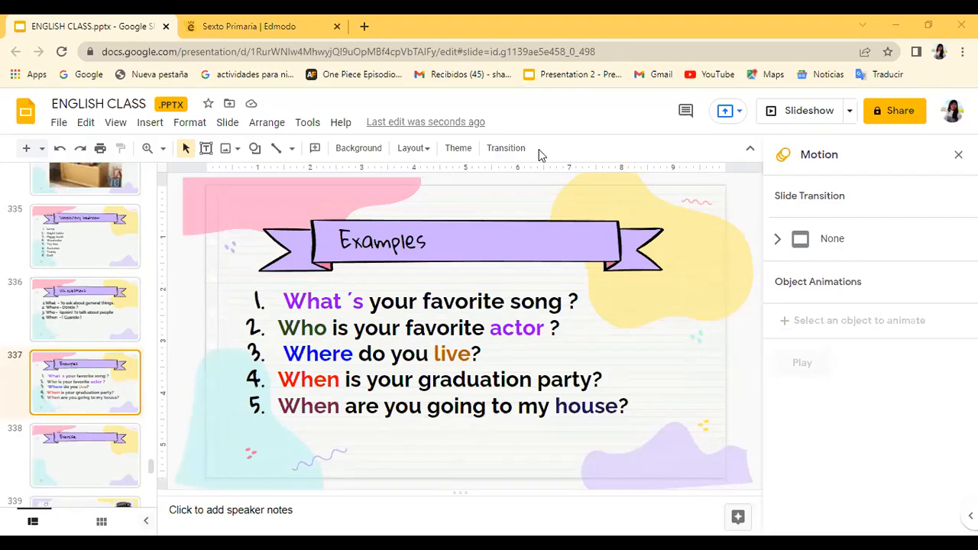
pyautogui.moveTo(537, 74)
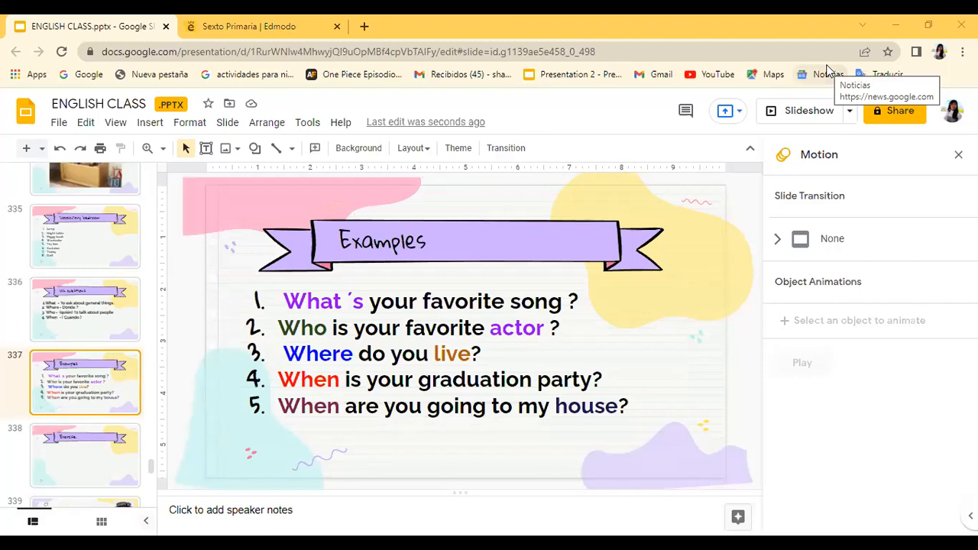
pyautogui.moveTo(821, 70)
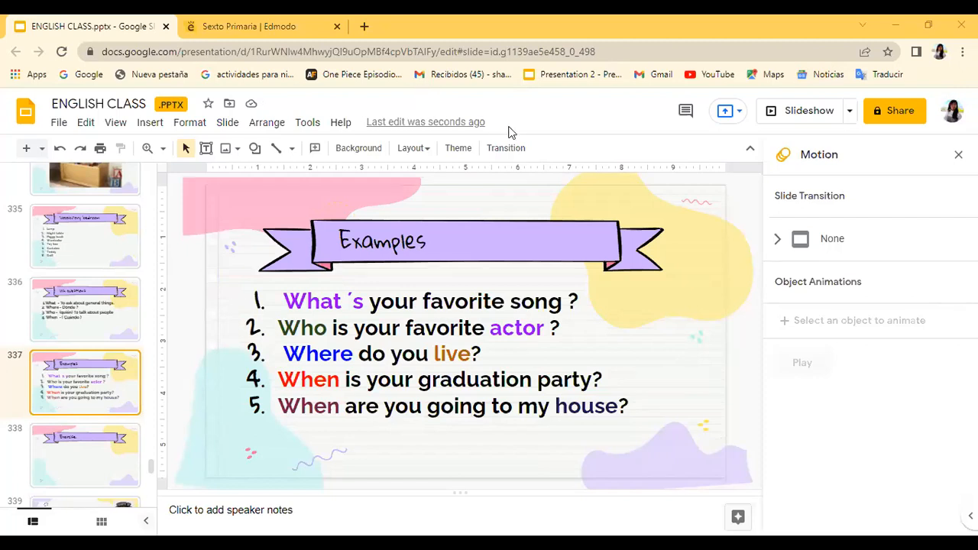
pyautogui.moveTo(505, 147)
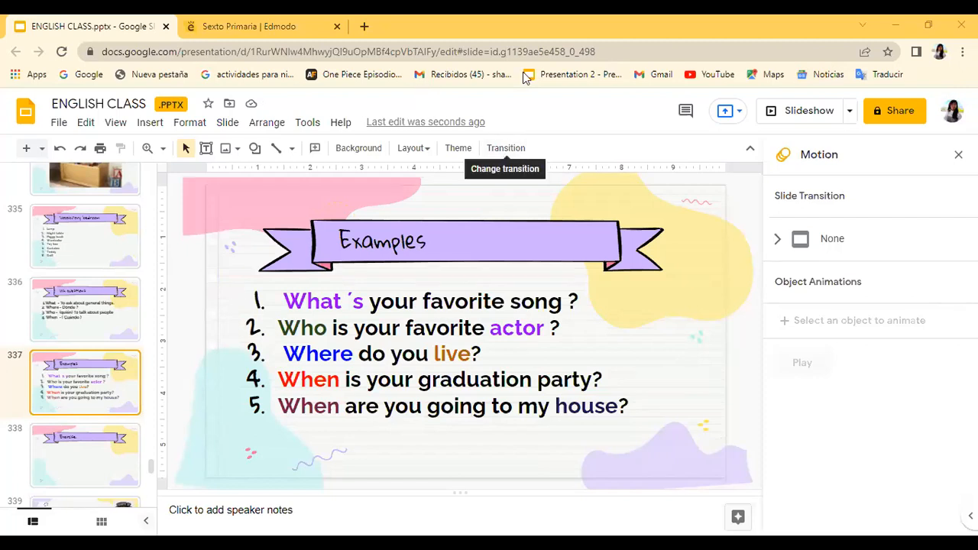
pyautogui.moveTo(554, 214)
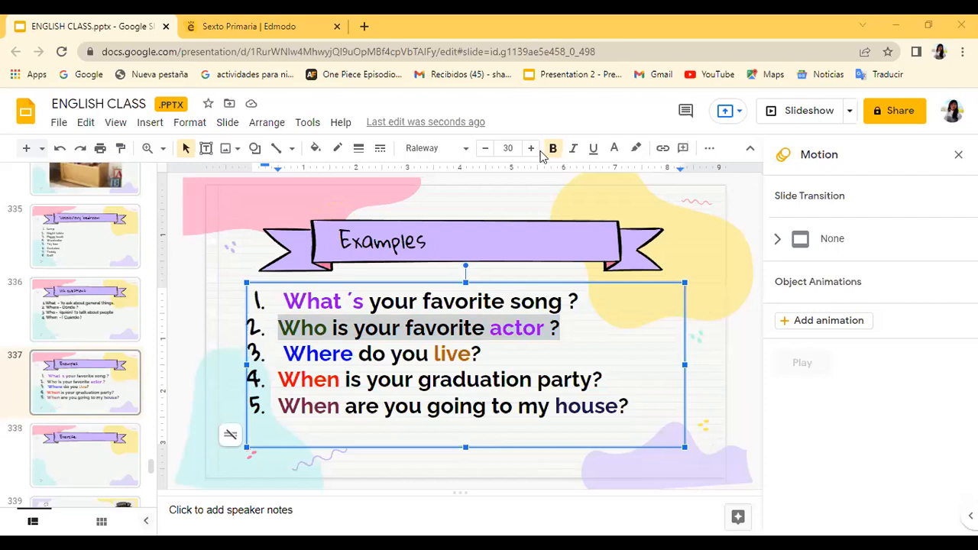
pyautogui.moveTo(692, 230)
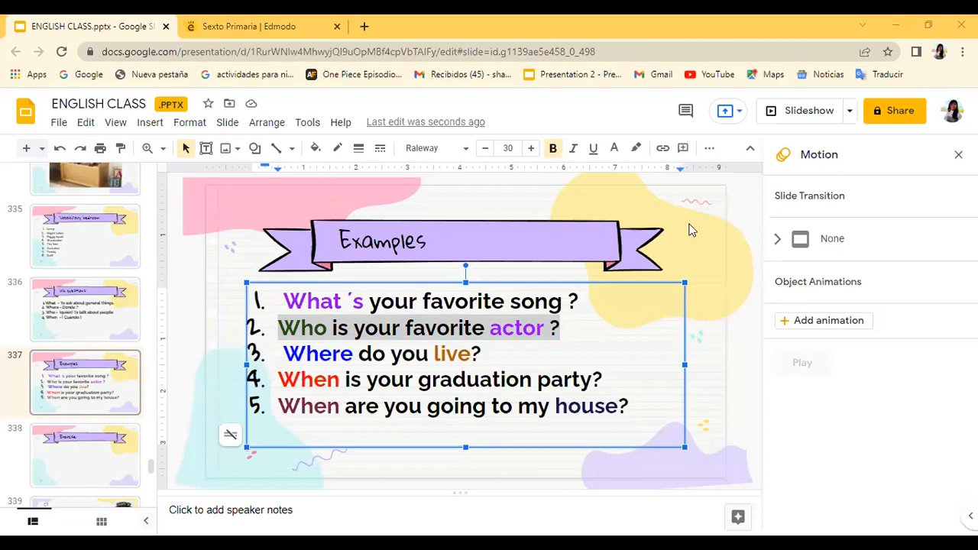
pyautogui.moveTo(632, 75)
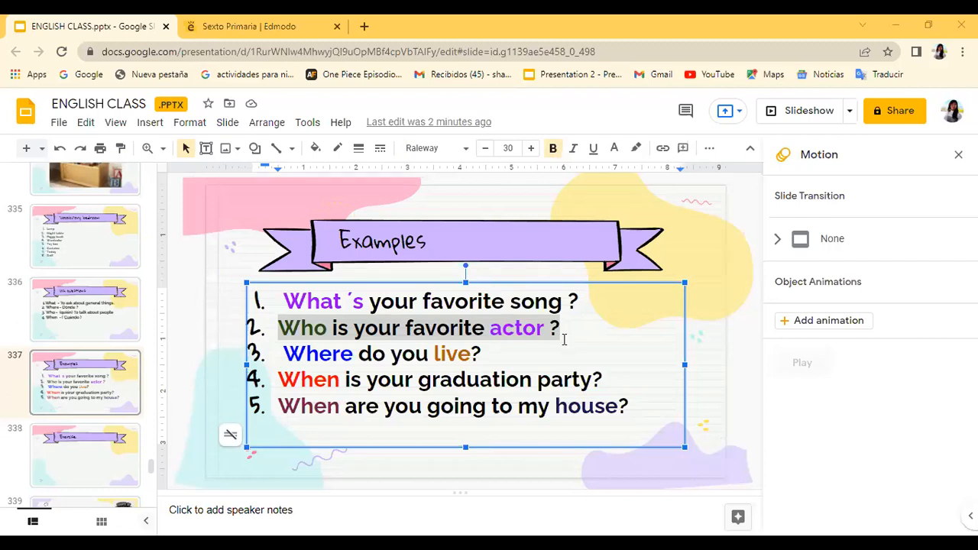
pyautogui.click(507, 358)
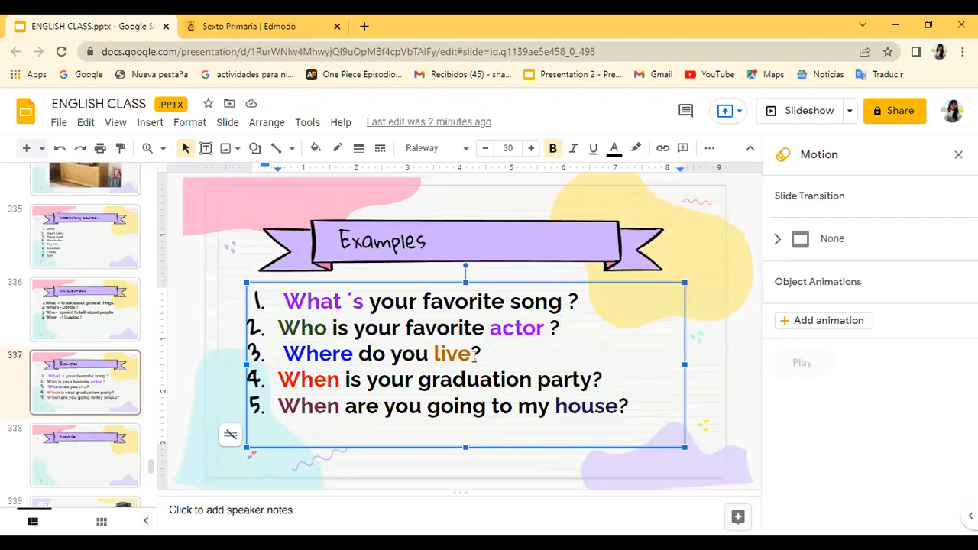
pyautogui.click(483, 353)
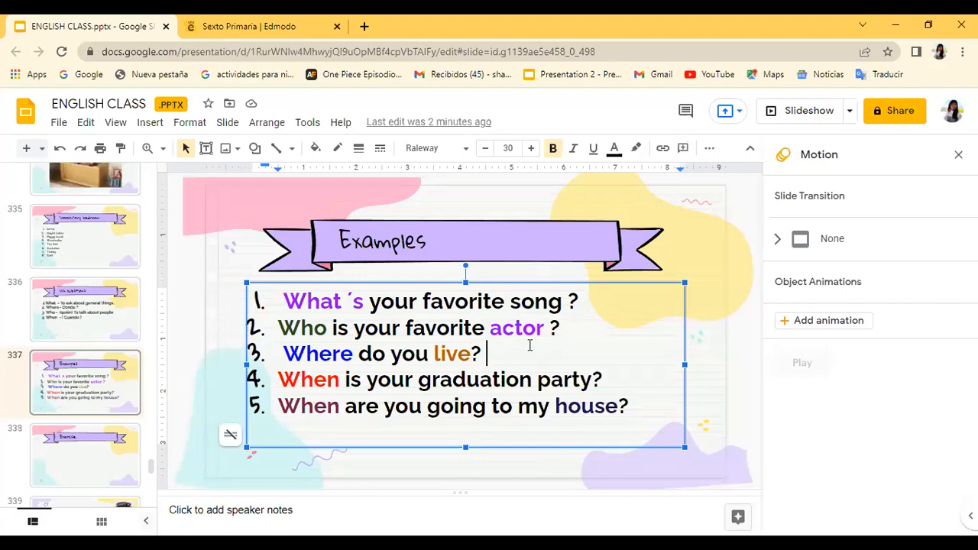
pyautogui.click(476, 353)
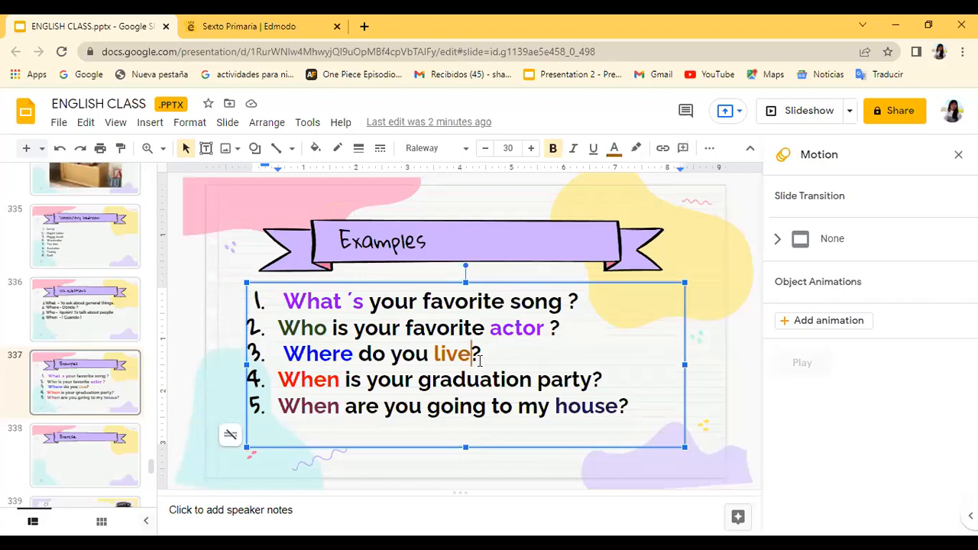
pyautogui.doubleClick(452, 353)
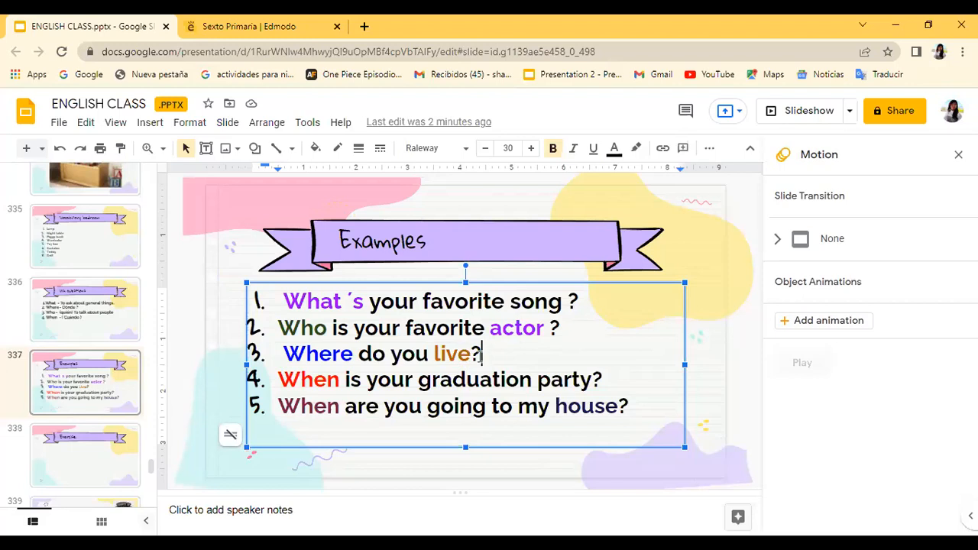
pyautogui.doubleClick(452, 353)
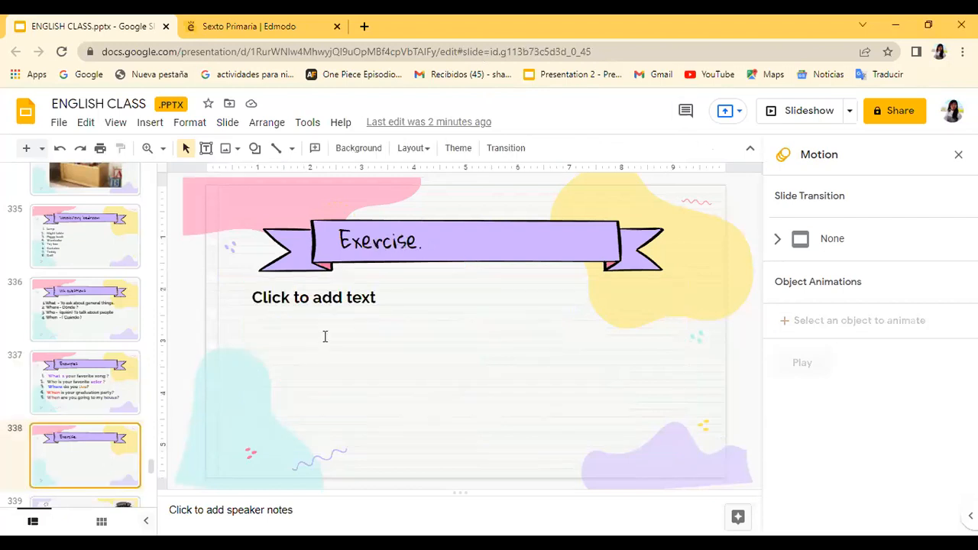
pyautogui.click(84, 382)
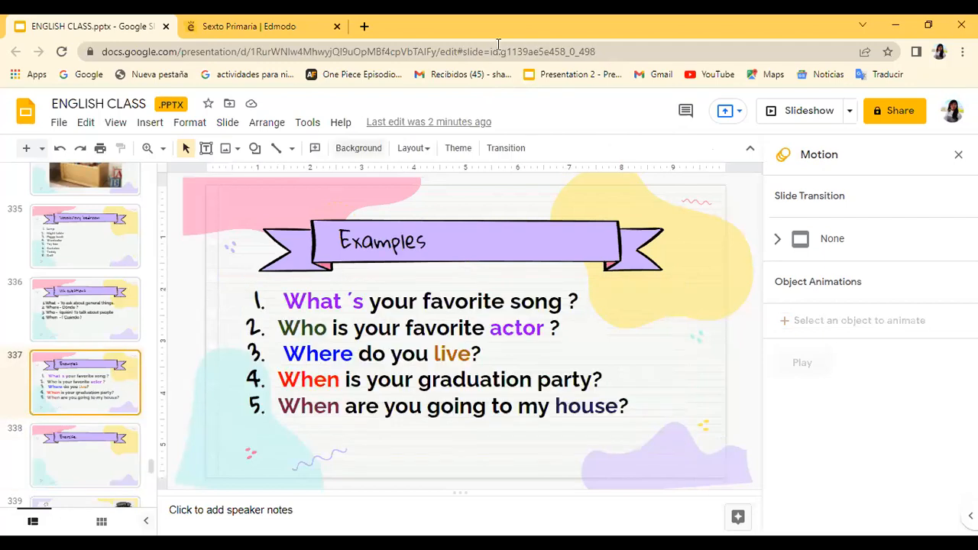